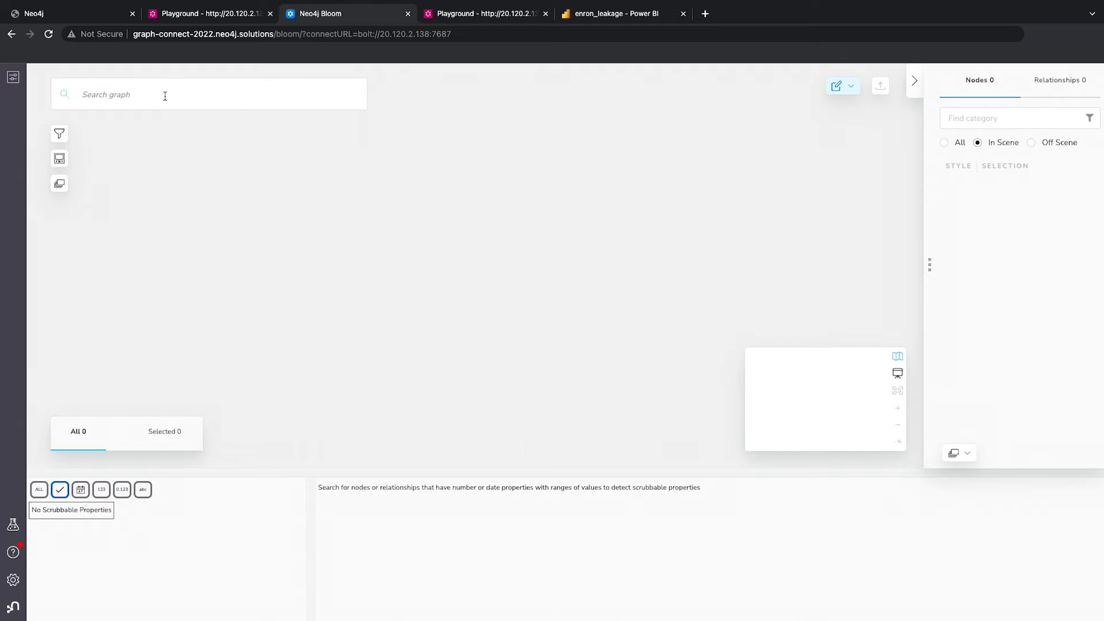
Open the 'Find emails by watch term' saved Cypher phrase in the Leakage and Terms perspective
{"action": "left_click", "coordinate": [208, 93]}
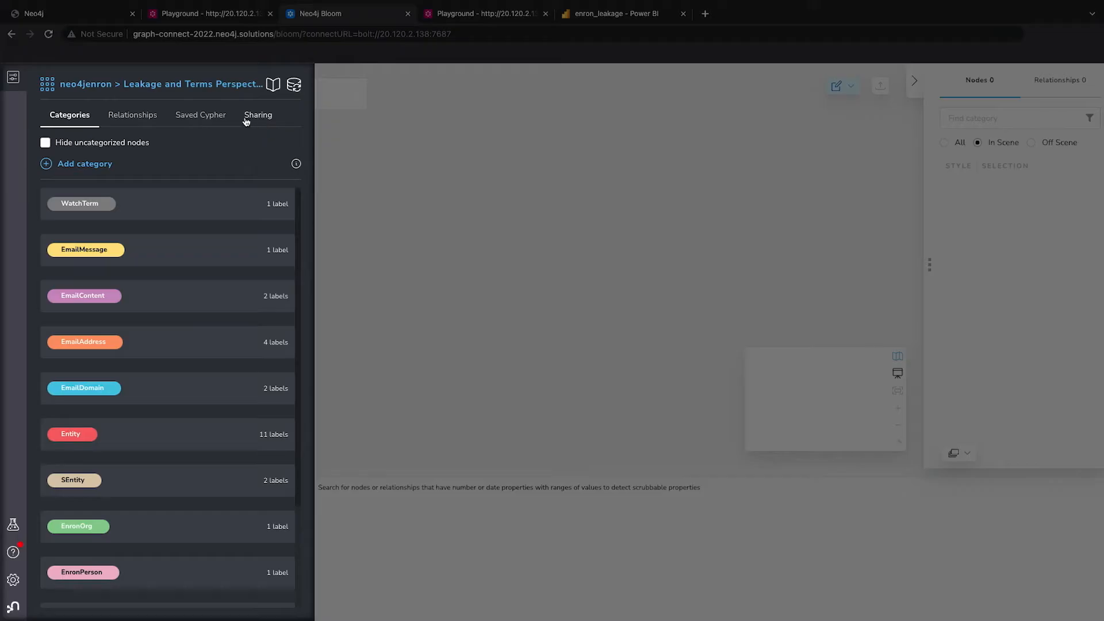
{"action": "left_click", "coordinate": [200, 115]}
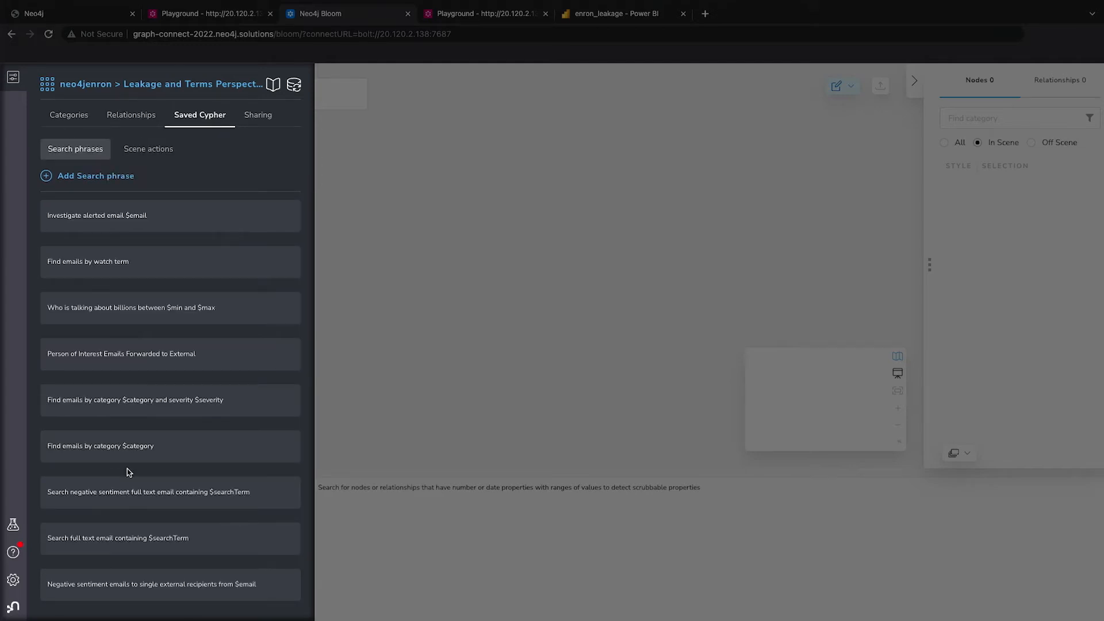
{"action": "left_click", "coordinate": [141, 261]}
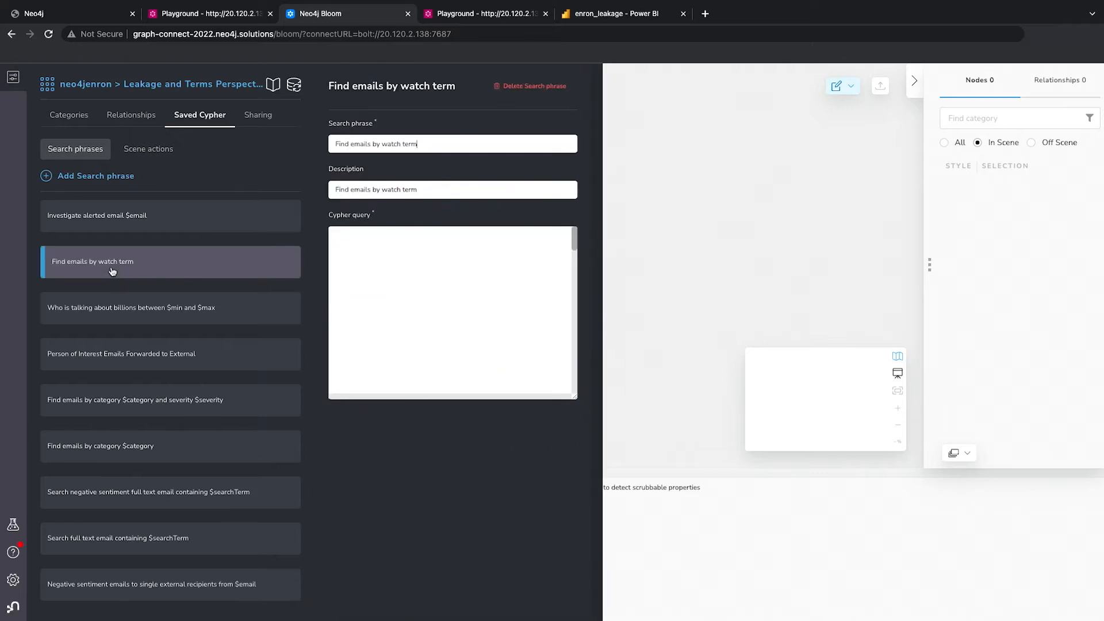
{"action": "left_click", "coordinate": [452, 313]}
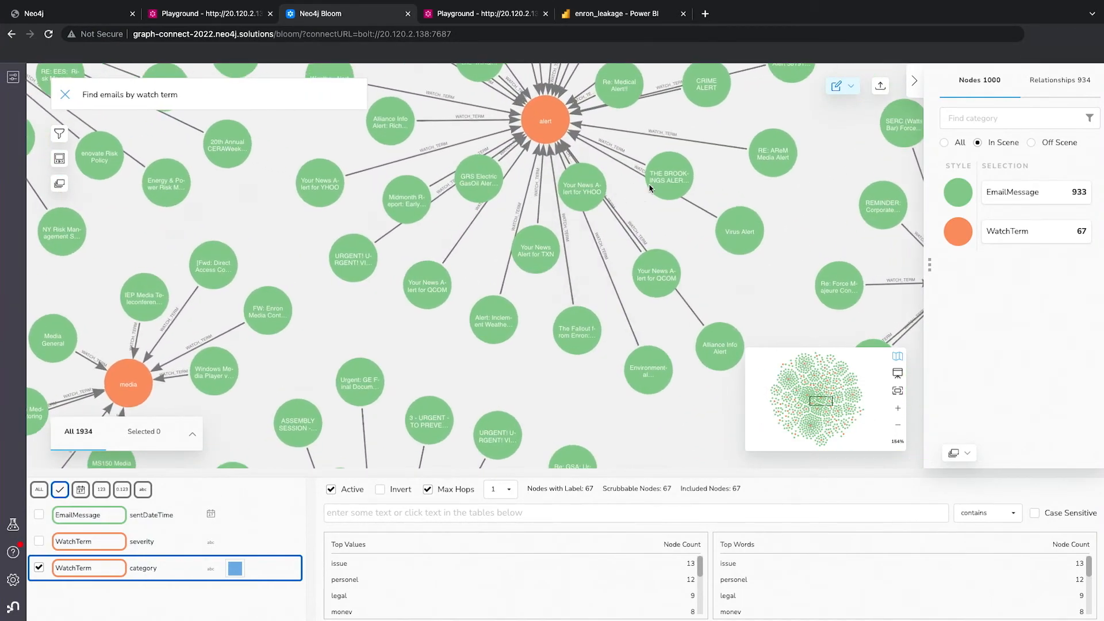
{"action": "mouse_move", "coordinate": [545, 123]}
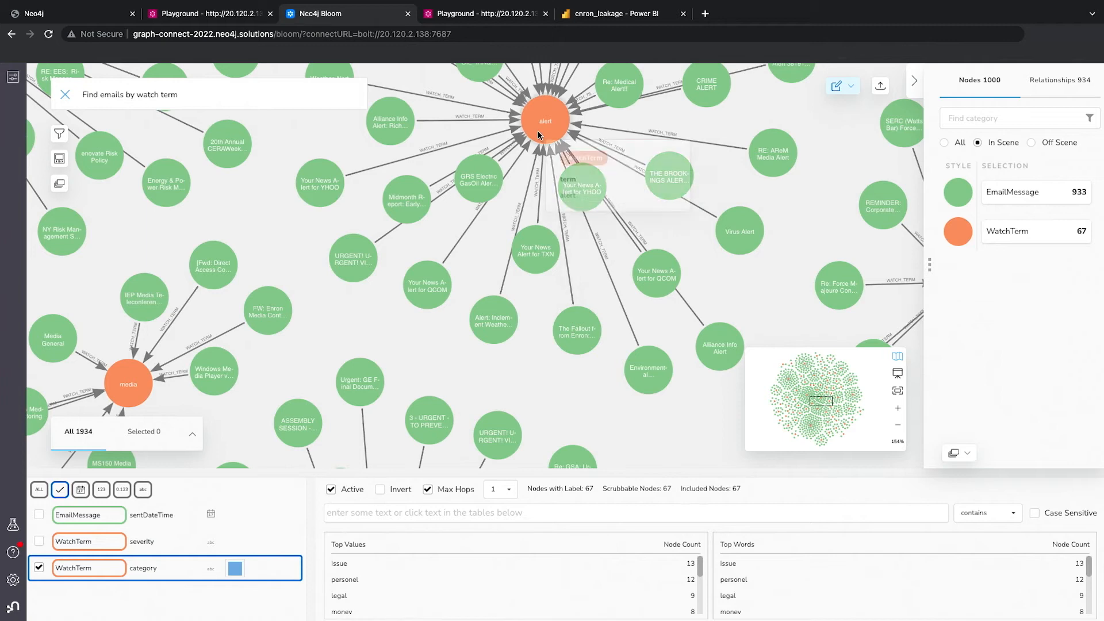
{"action": "mouse_move", "coordinate": [417, 359]}
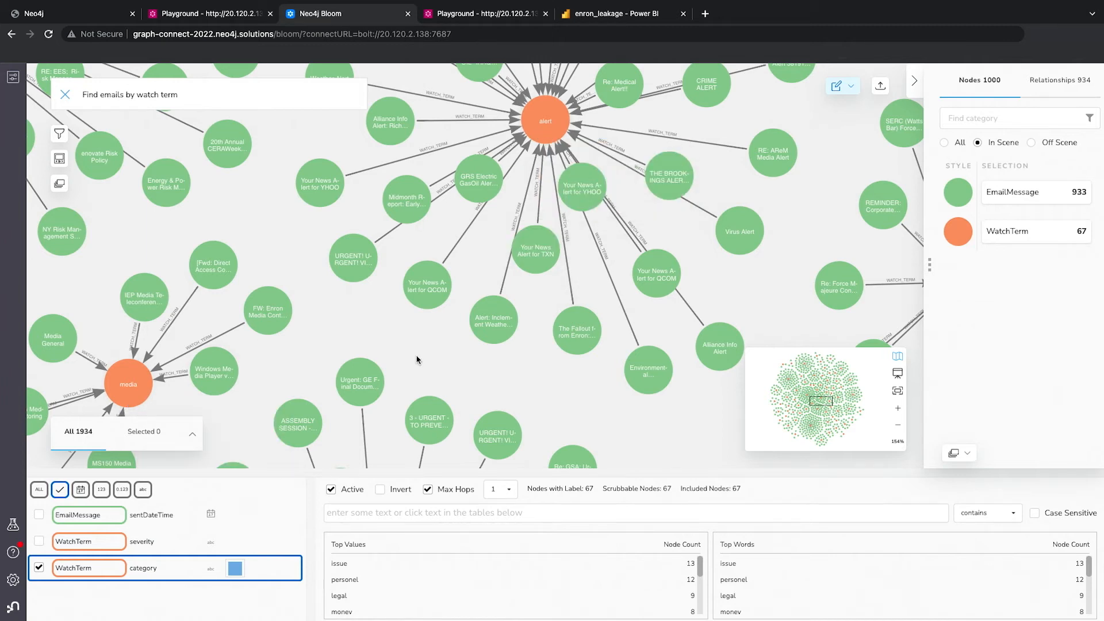